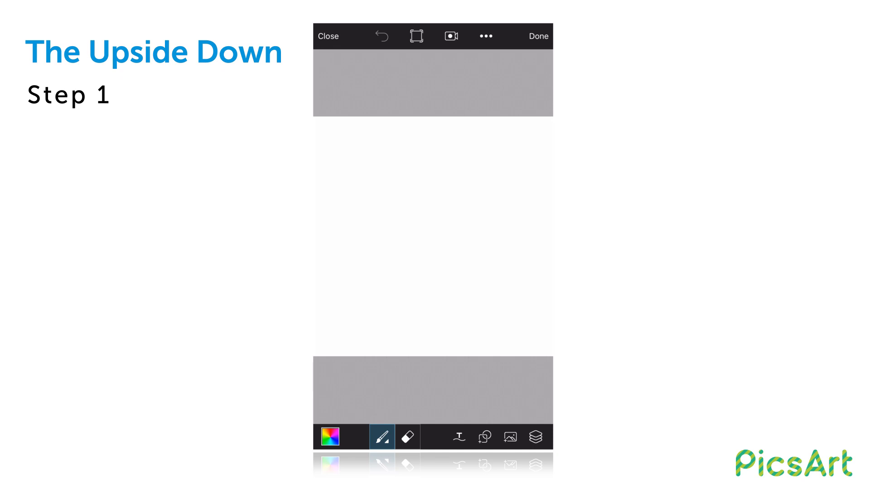
# Step: Add the mountain hiker photo to the blank canvas and move it toward the top half
pyautogui.click(509, 436)
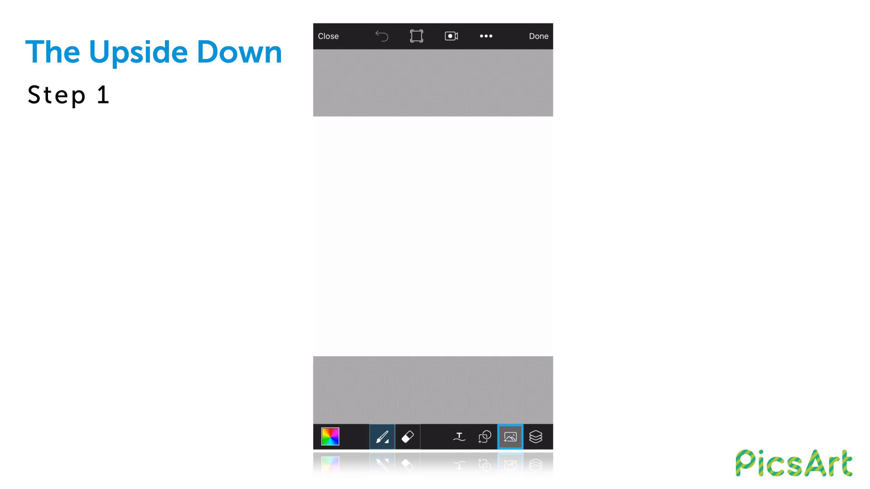
pyautogui.click(509, 437)
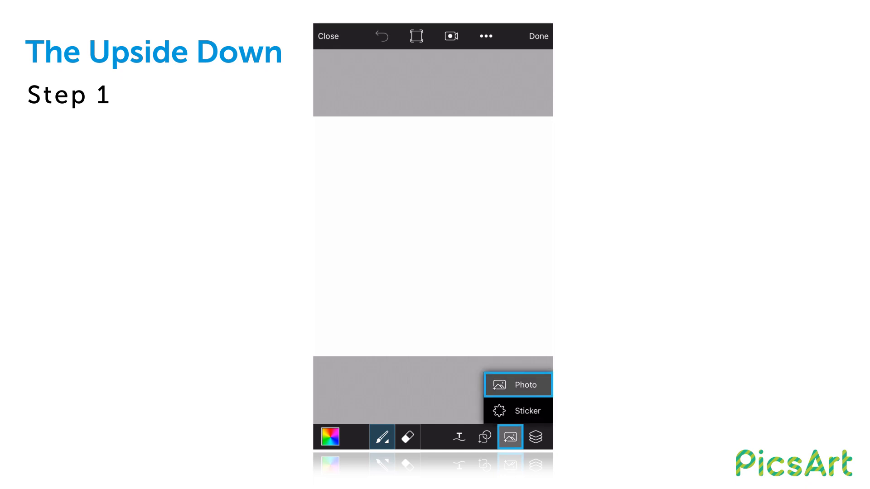
pyautogui.click(518, 384)
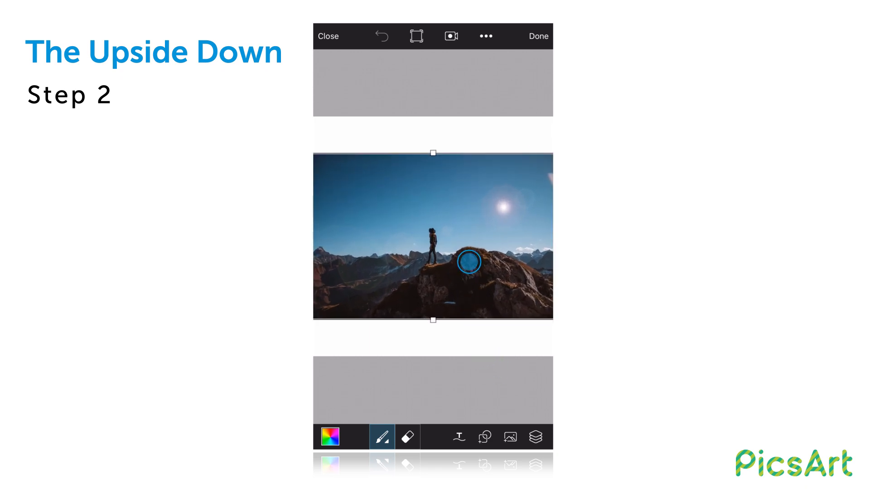
pyautogui.click(535, 436)
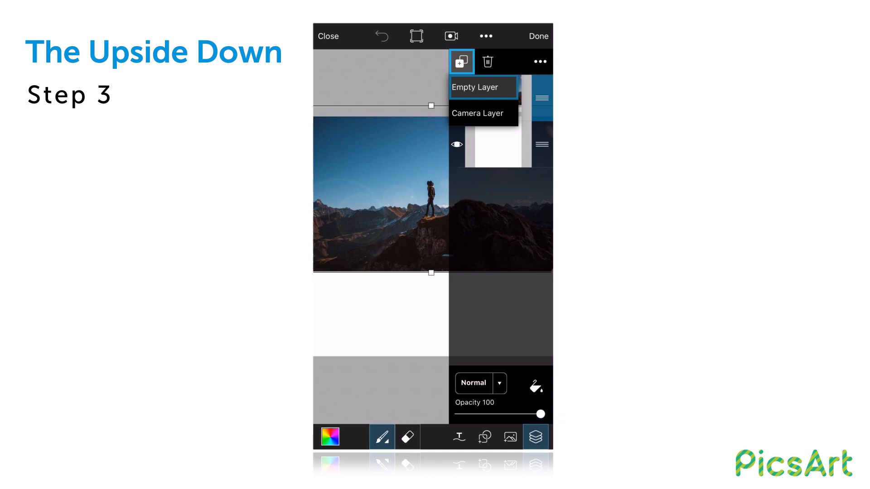
# Step: Add an empty layer above the mountain photo and place the forest-and-clouds picture on it
pyautogui.click(474, 87)
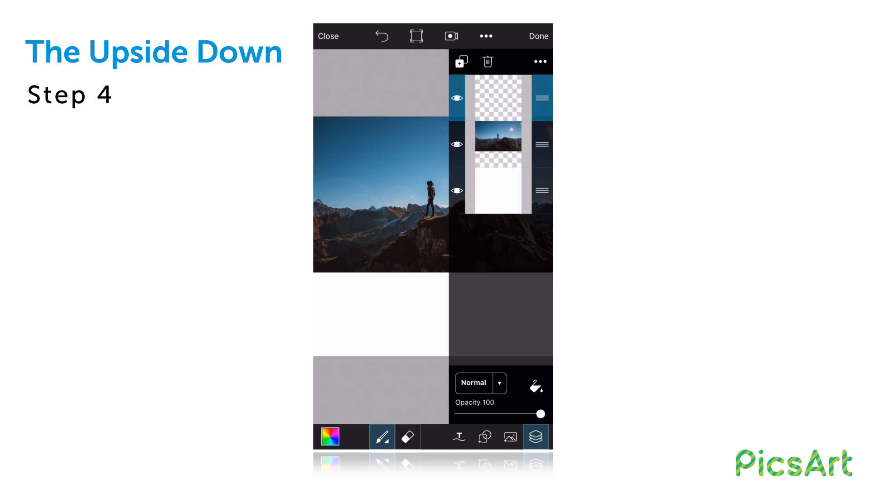
pyautogui.click(509, 436)
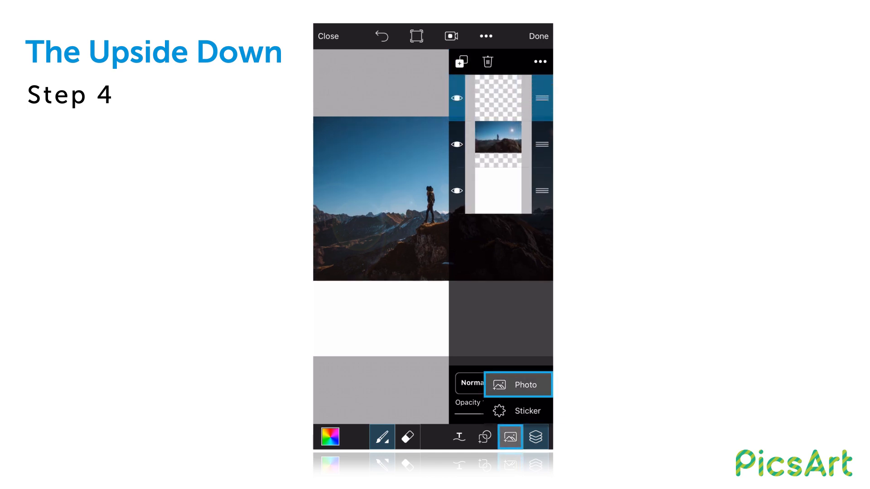
pyautogui.click(516, 384)
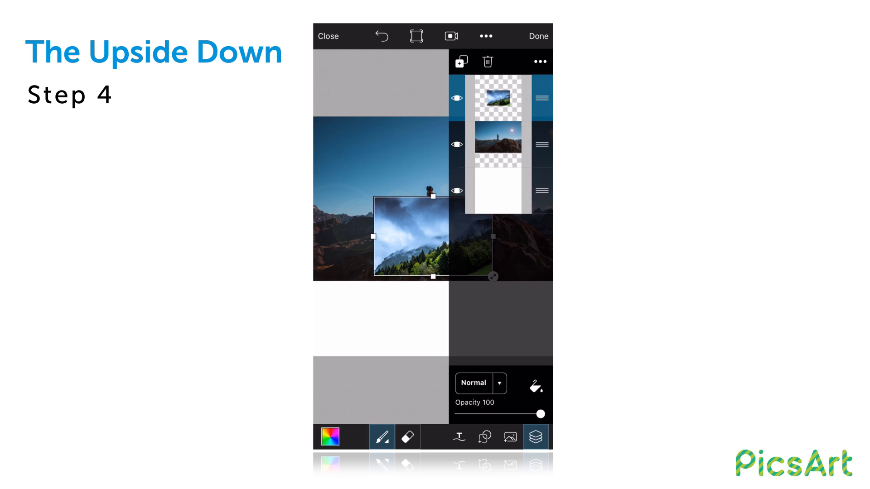
pyautogui.click(534, 437)
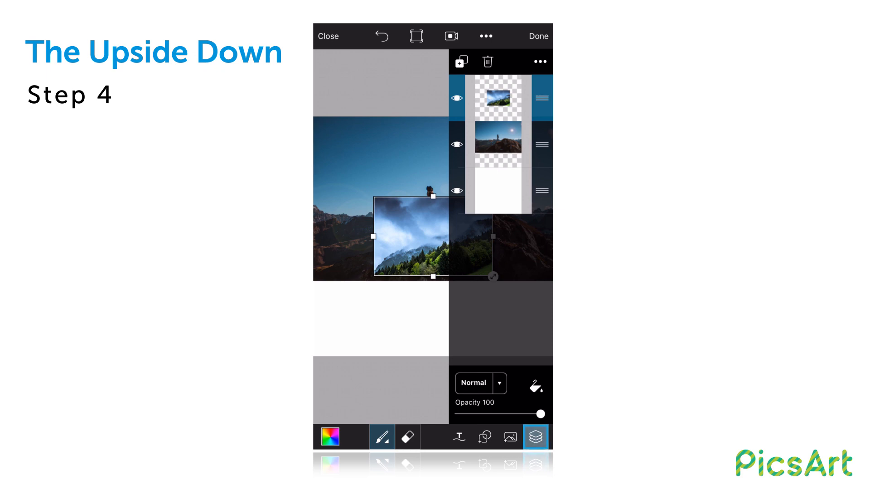
pyautogui.click(535, 436)
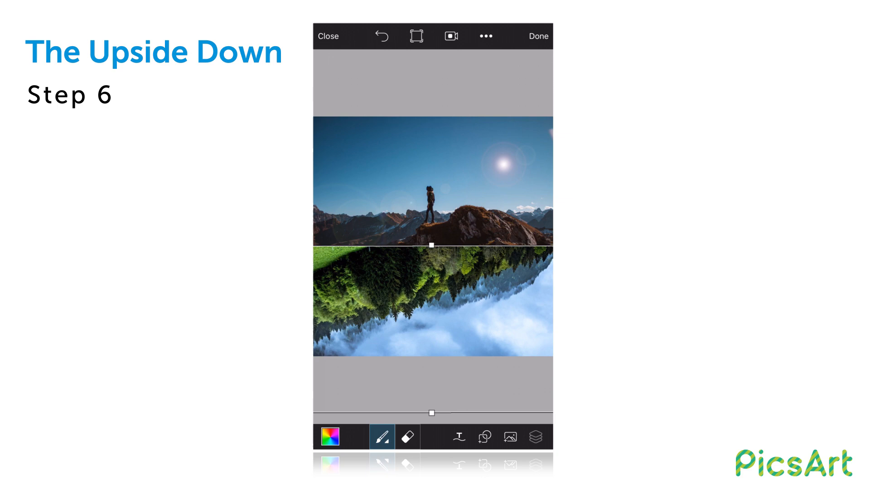
# Step: Lower the flipped forest layer's opacity to 56 and switch to the soft eraser
pyautogui.click(535, 437)
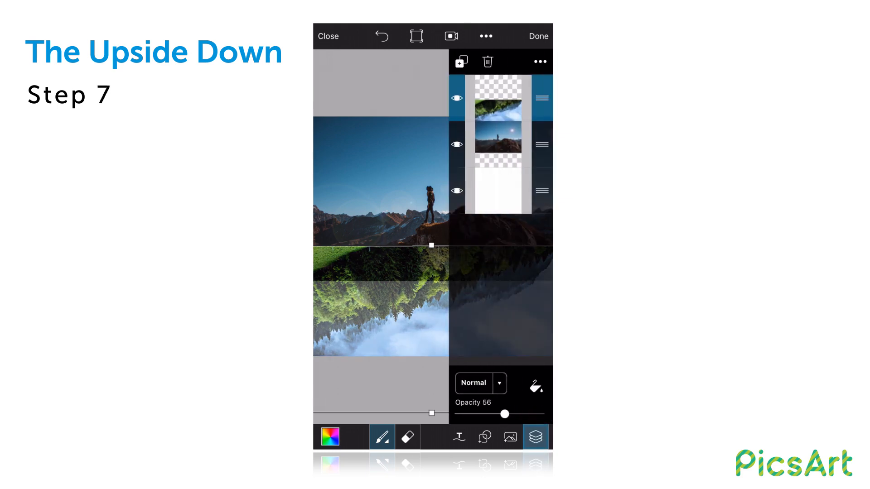
pyautogui.click(407, 437)
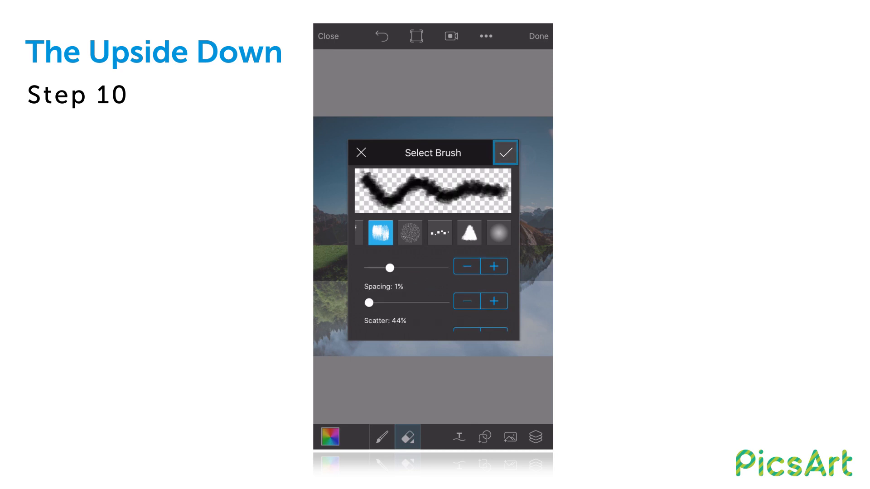
# Step: Erase the forest layer's hard top edge with a soft brush so it blends under the mountain
pyautogui.click(503, 152)
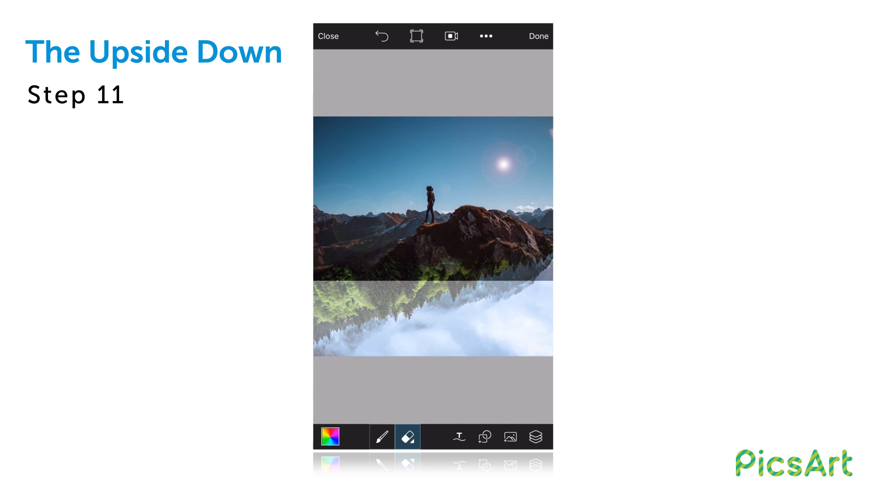
# Step: Raise the forest layer to opacity 100, send the merged scene to photo editing and show the effects gallery
pyautogui.click(535, 438)
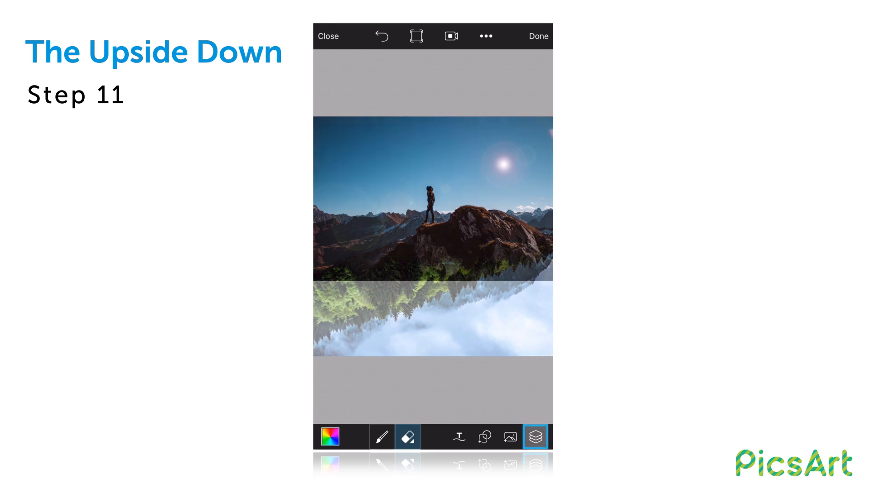
pyautogui.click(535, 437)
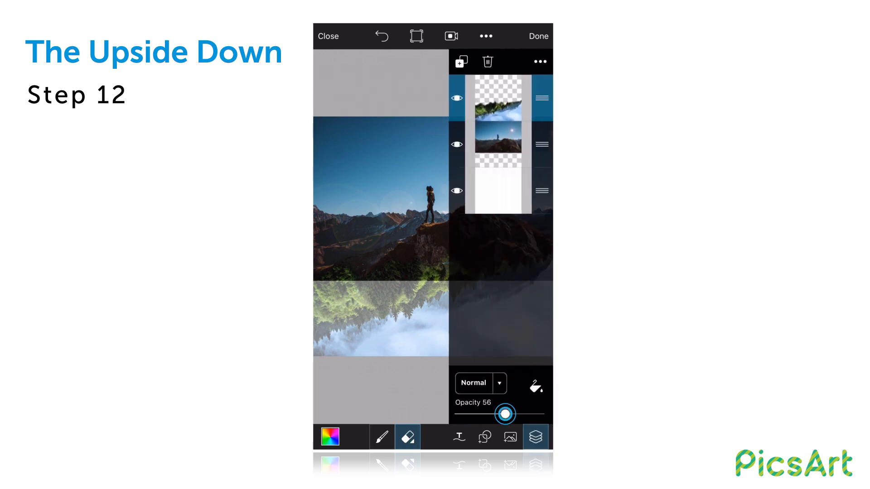
pyautogui.moveTo(503, 414); pyautogui.dragTo(541, 414)
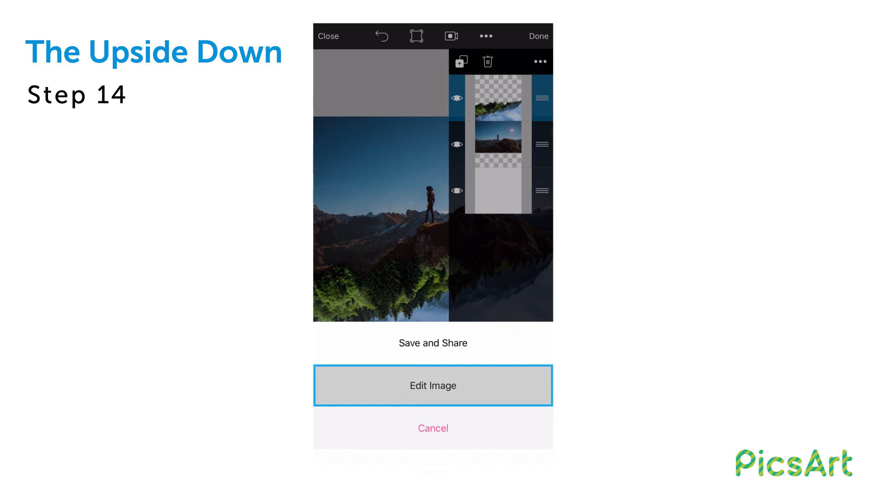
pyautogui.click(433, 386)
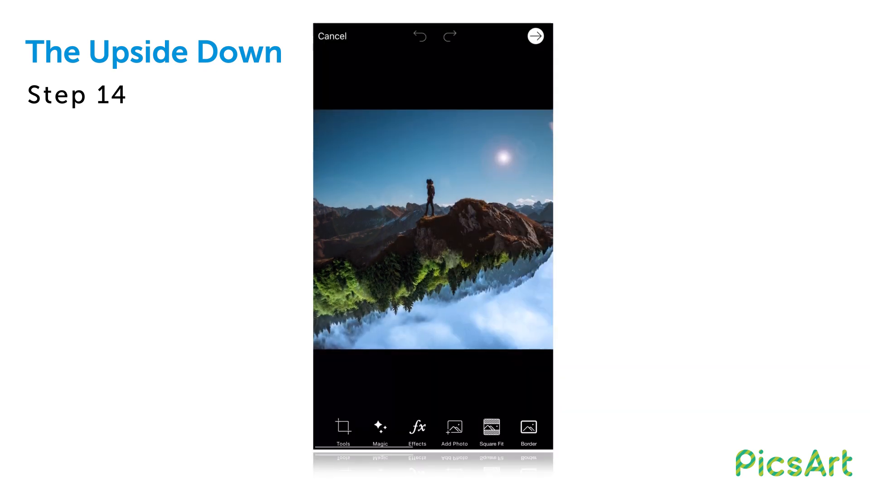
pyautogui.click(417, 429)
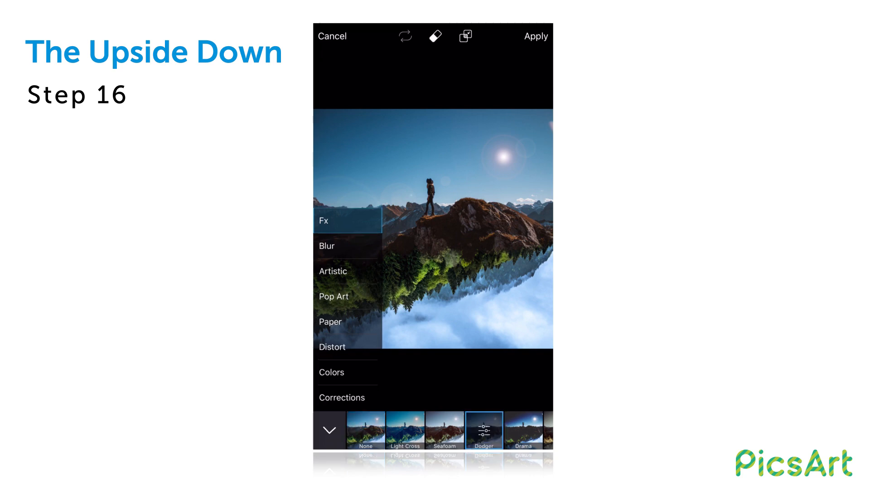
# Step: Apply the Dodger effect with Fade 33 and reach the Share screen for the finished picture
pyautogui.click(483, 430)
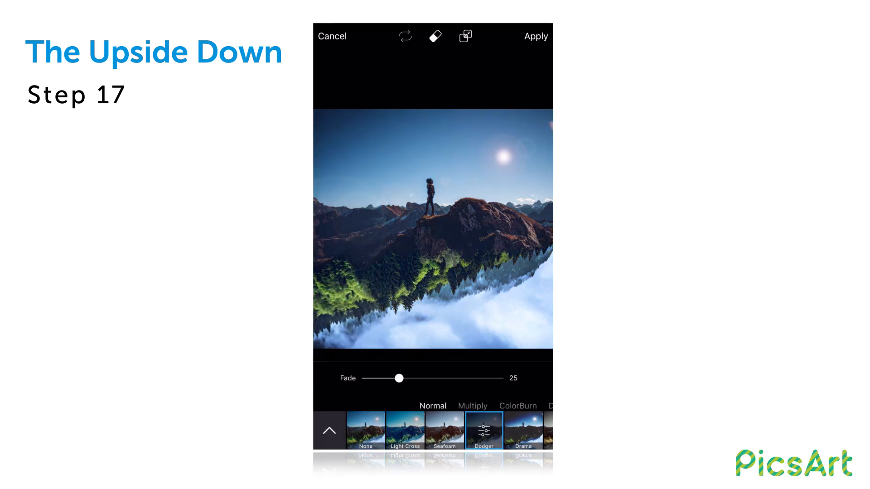
pyautogui.moveTo(398, 379); pyautogui.dragTo(410, 367)
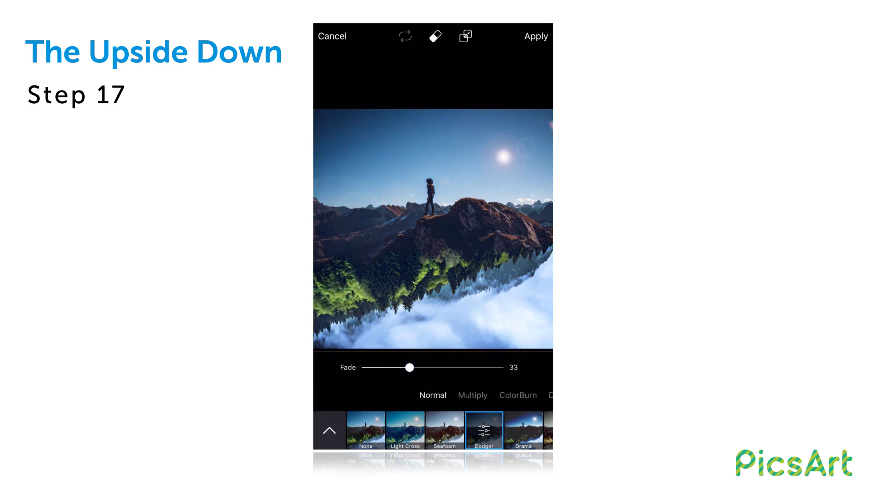
pyautogui.click(534, 36)
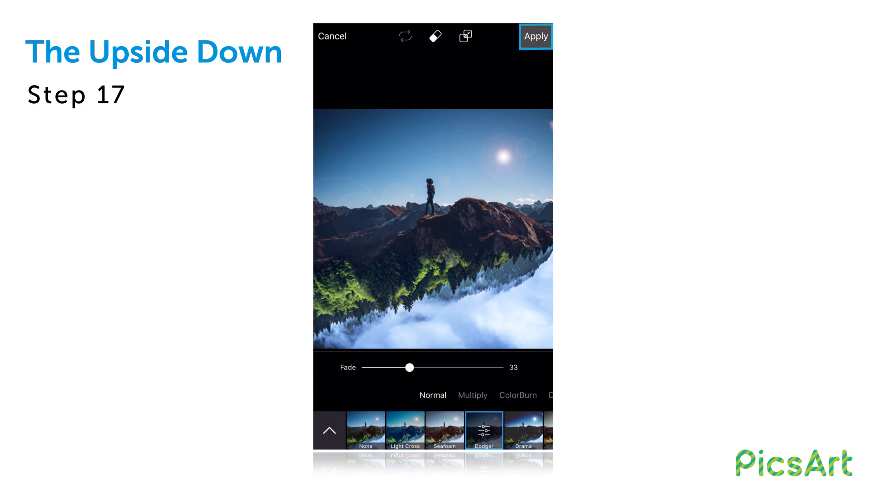
pyautogui.click(535, 36)
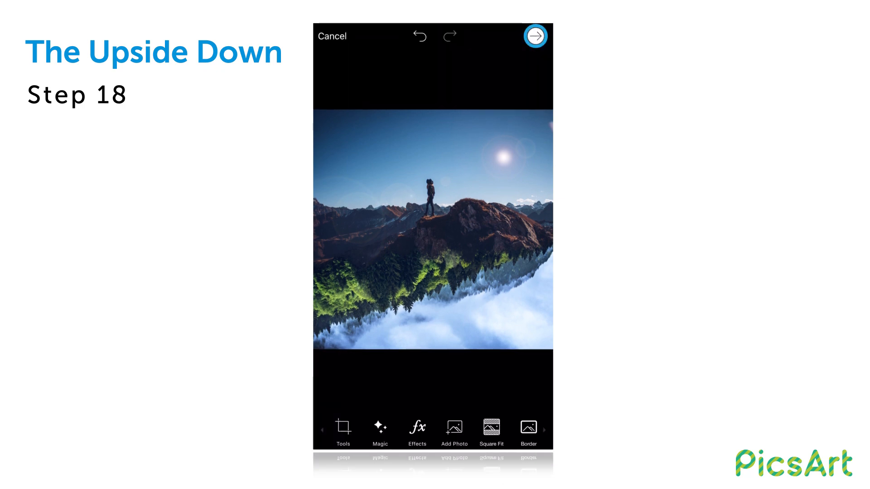
pyautogui.click(533, 36)
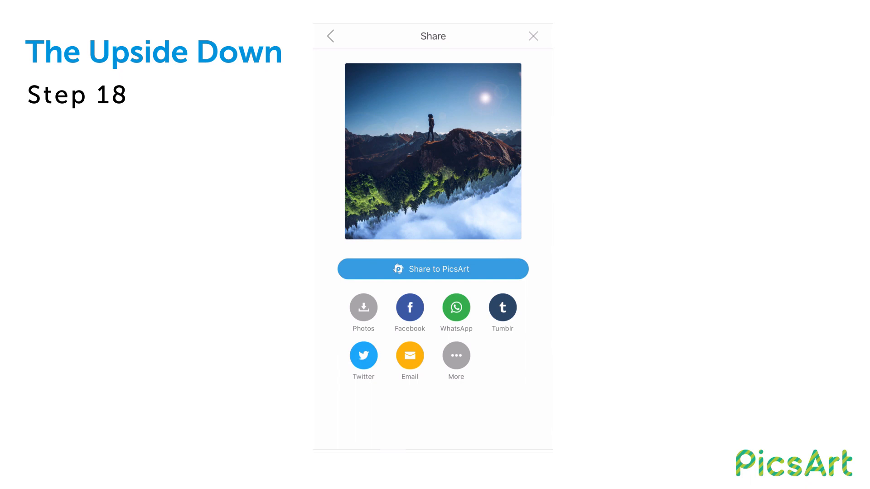